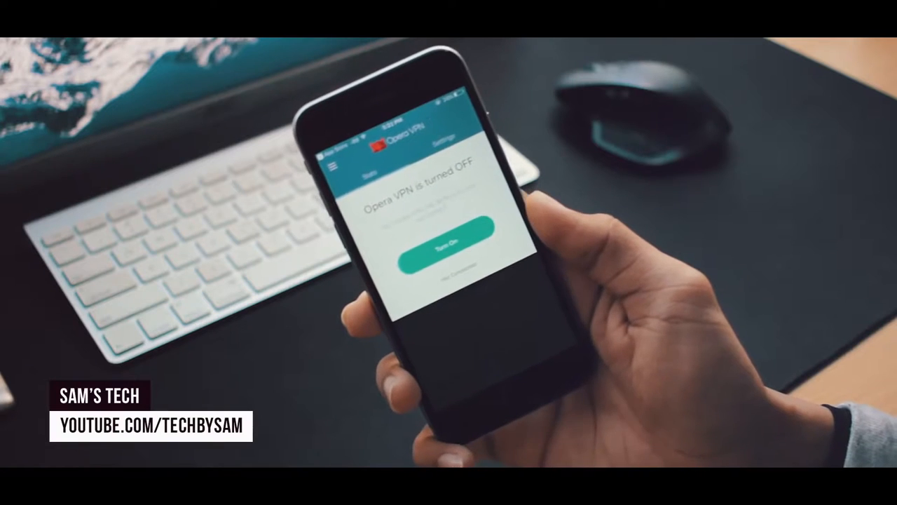
# - Switch Opera VPN on so it begins connecting to a United States server
pyautogui.click(446, 247)
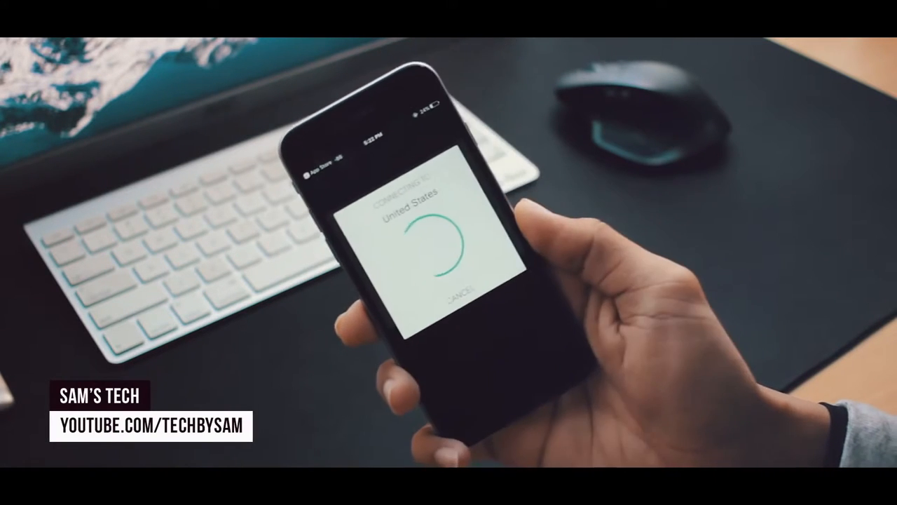